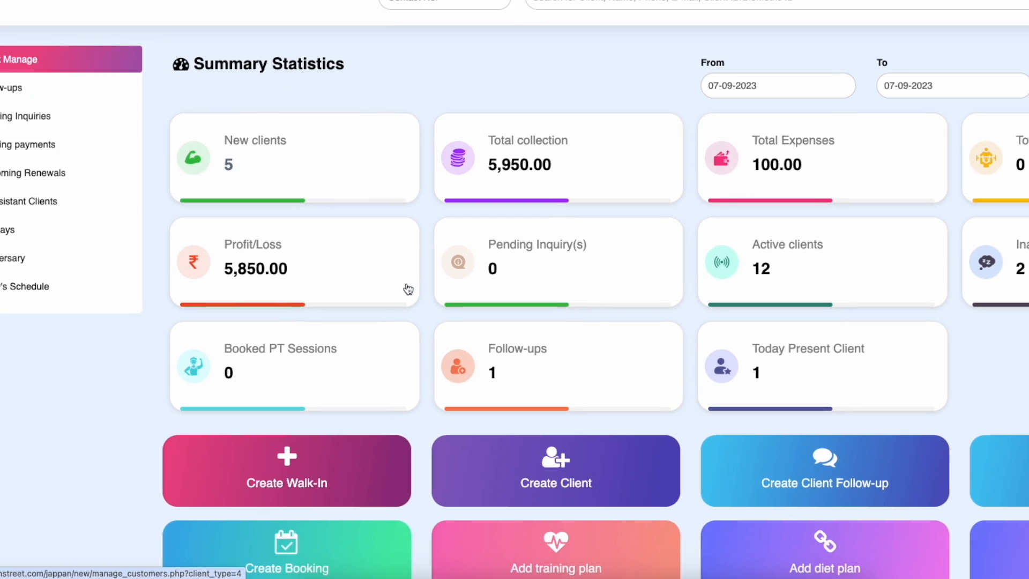
Start a new POS bill from the dashboard to choose a package type
scroll(down, 3)
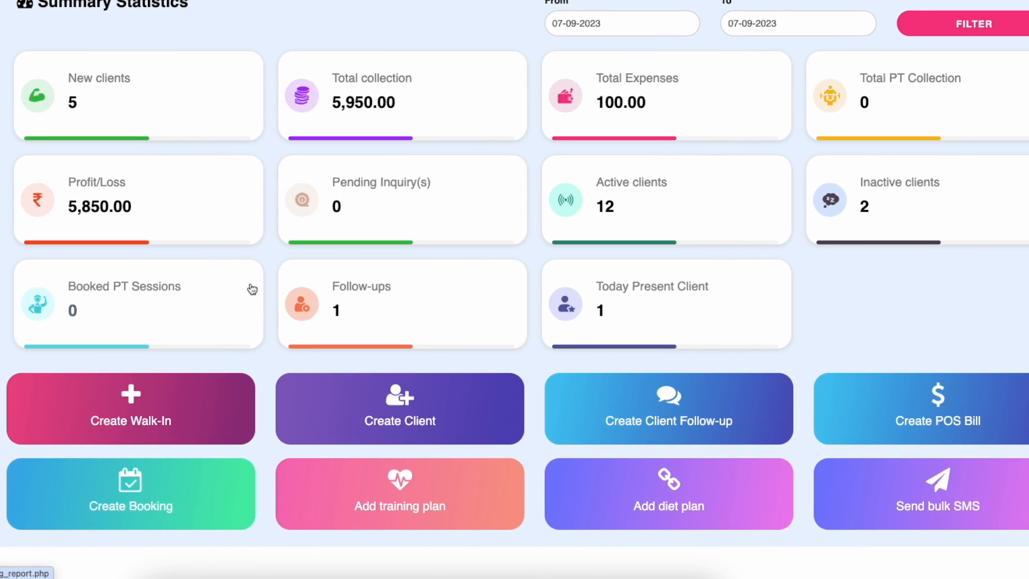
click(399, 408)
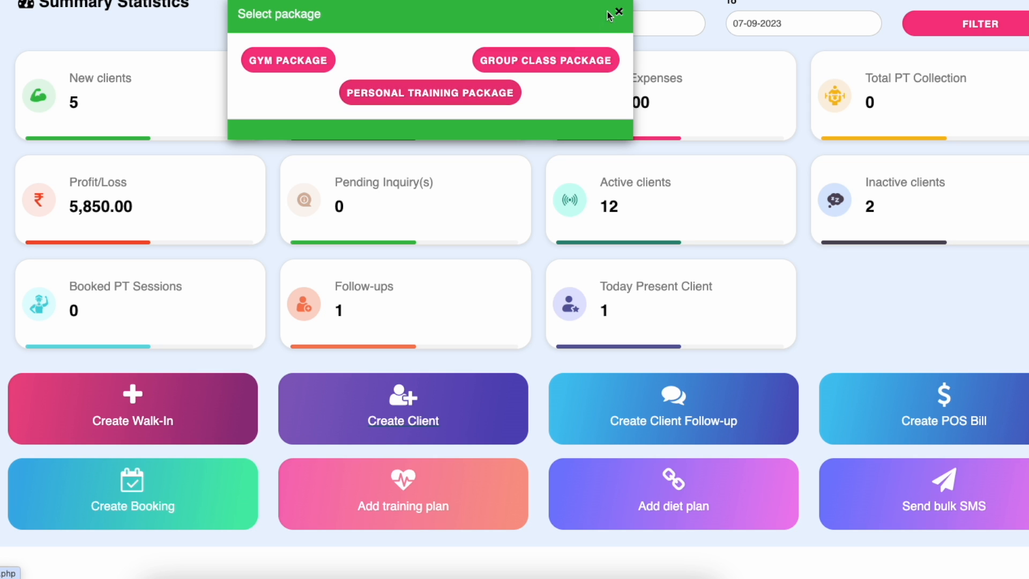
click(617, 13)
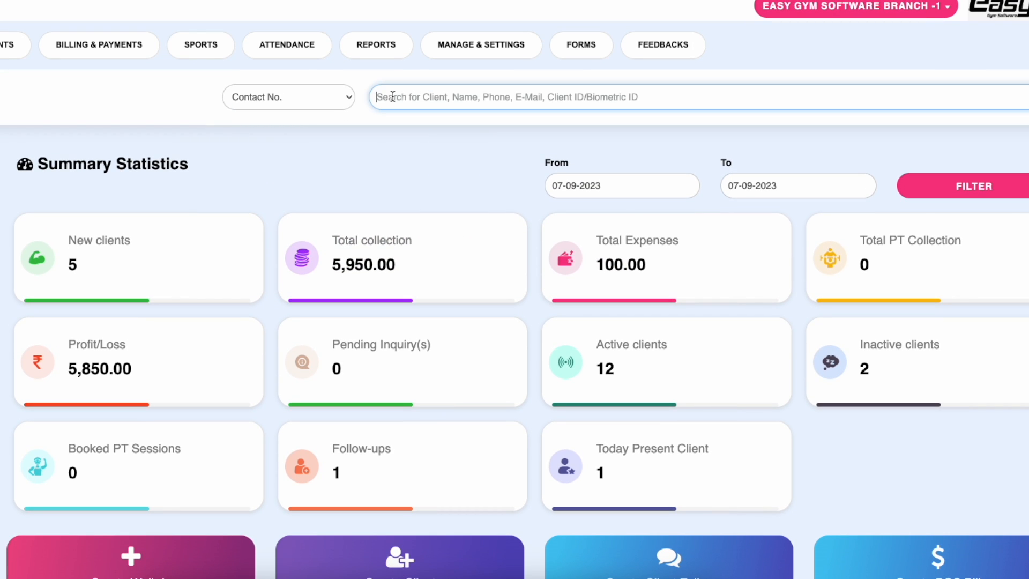
text(987654321)
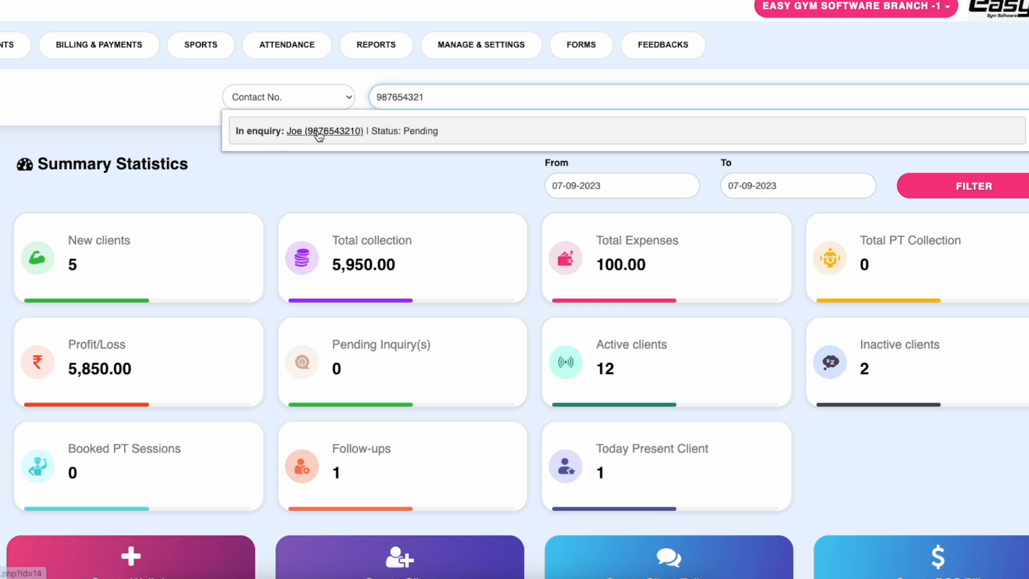
click(324, 131)
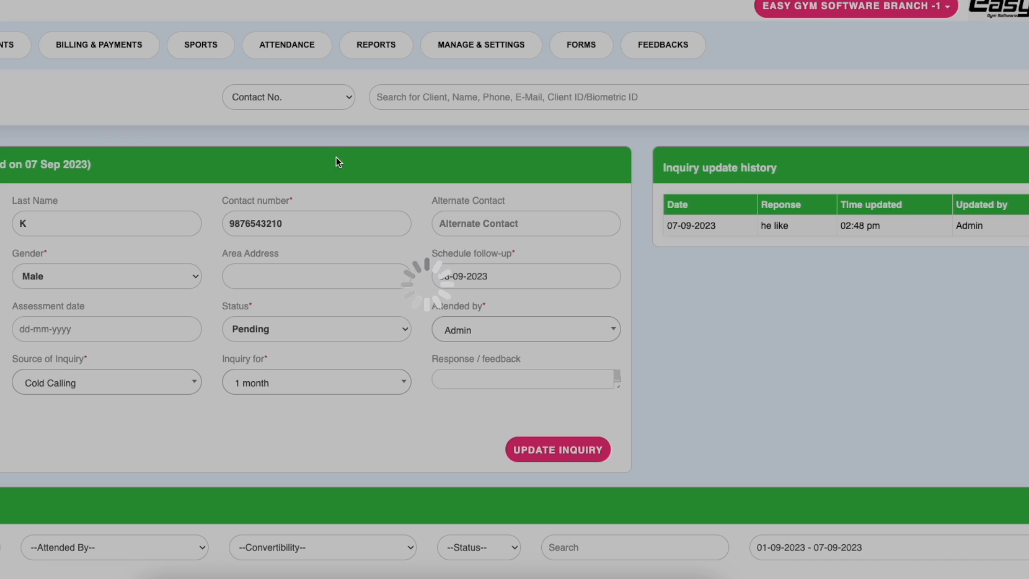
Update the inquiry to Converted with feedback 'he will join'
click(315, 329)
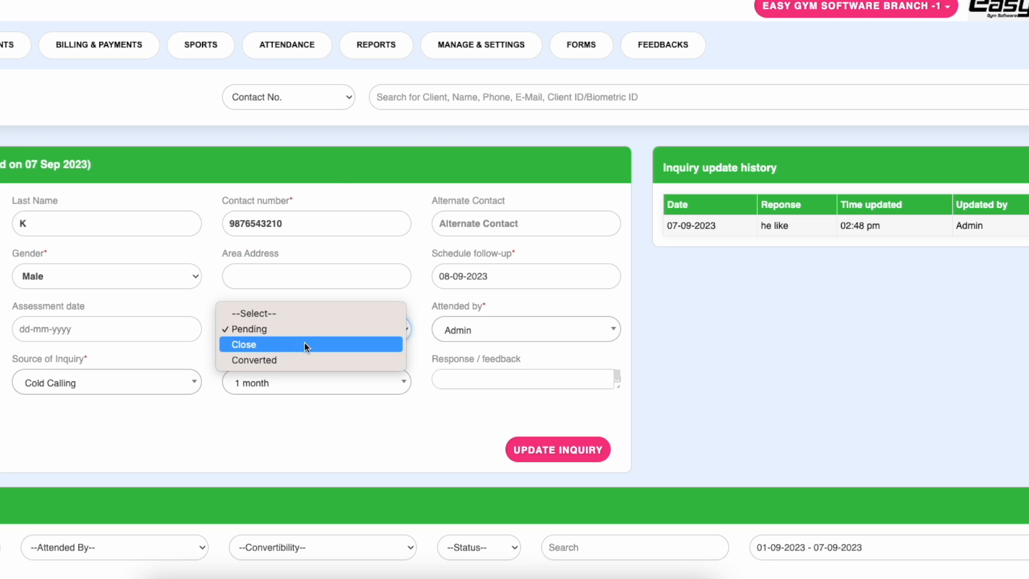
click(253, 360)
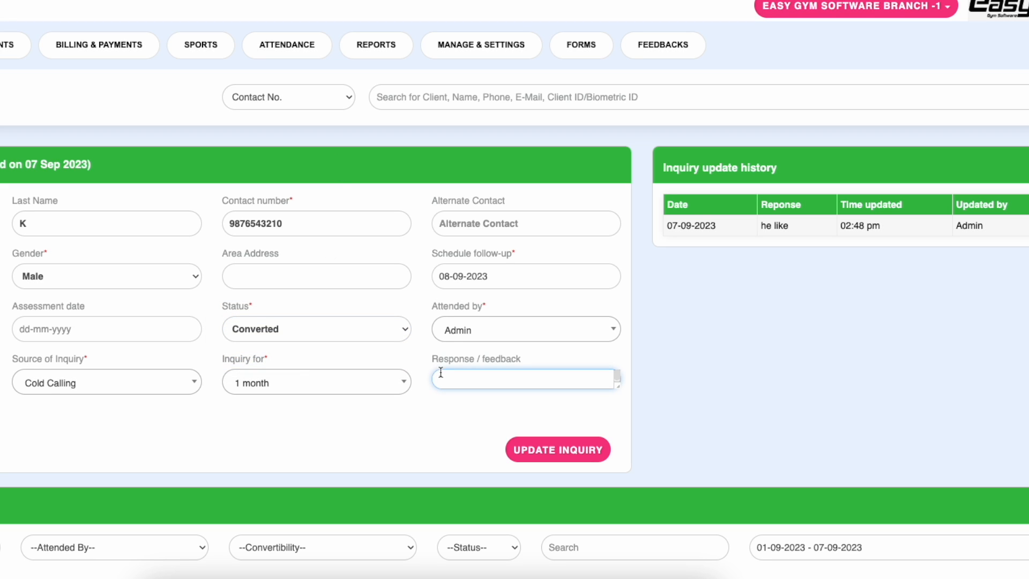
text(he will join)
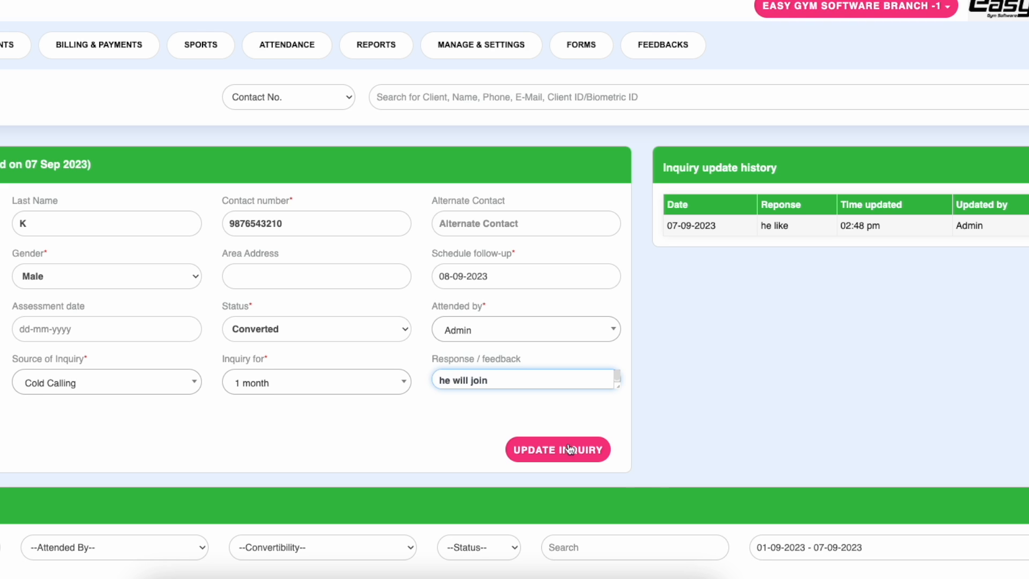
click(558, 449)
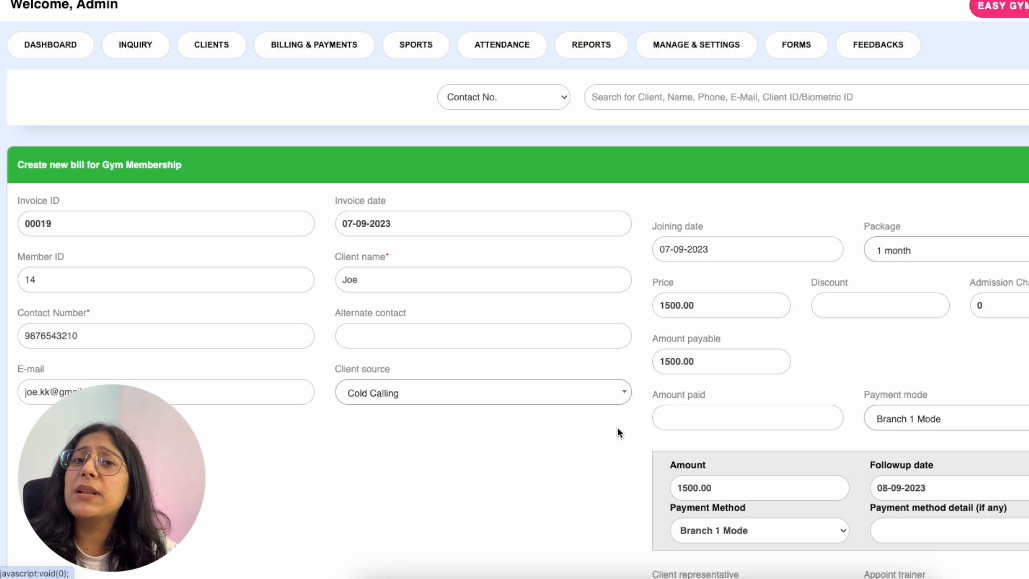
scroll(down, 3)
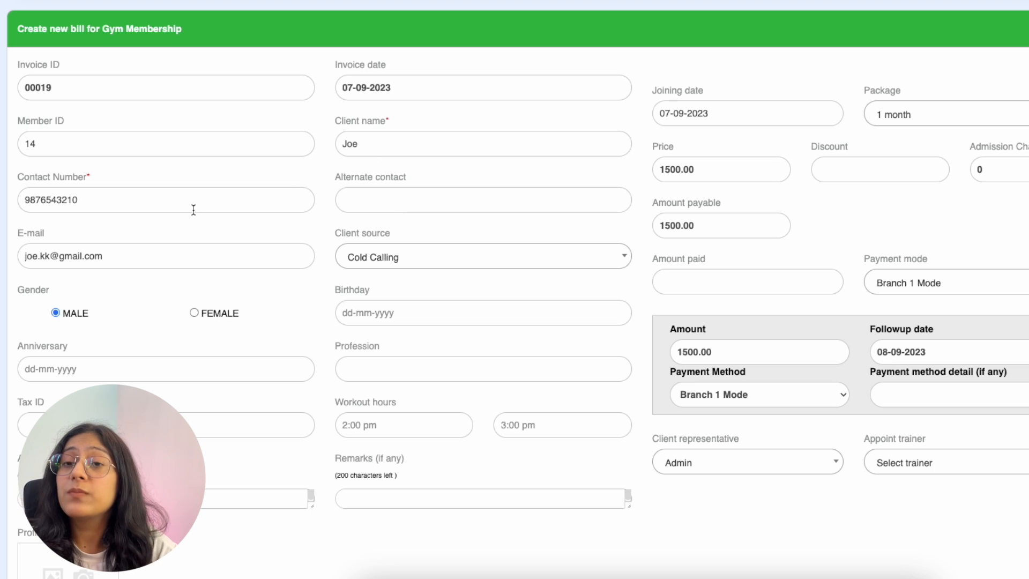
click(482, 257)
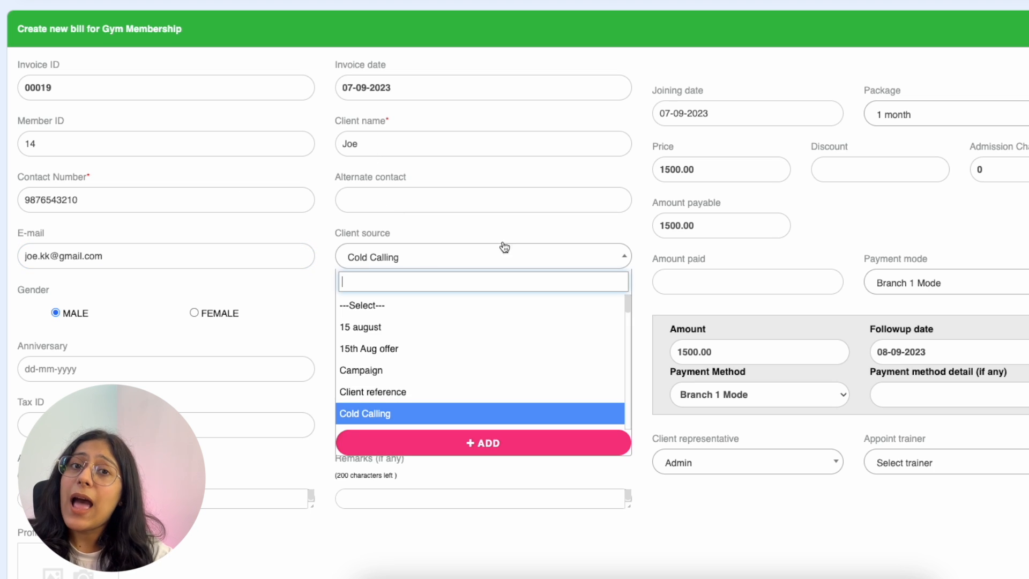
click(364, 413)
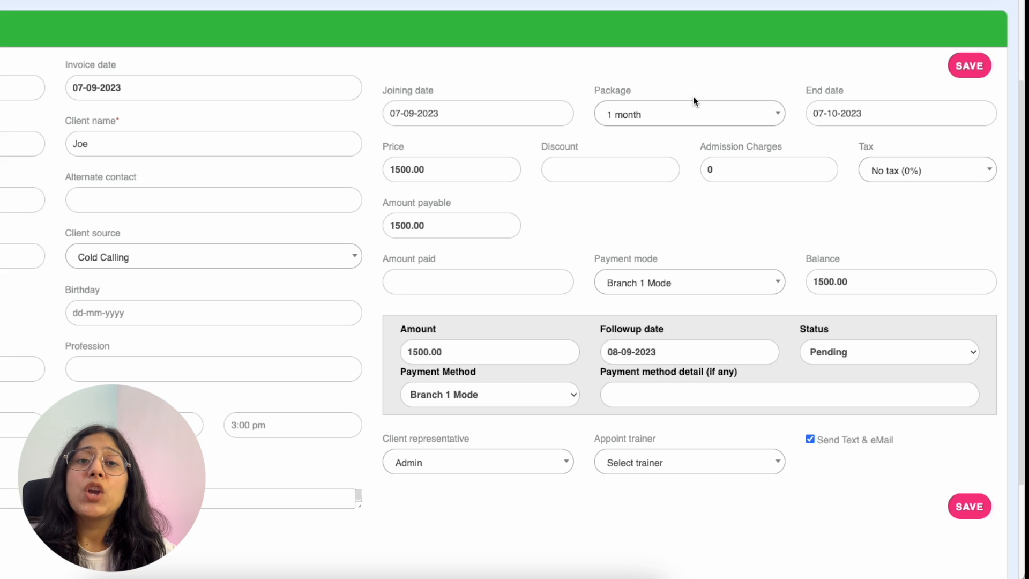
Apply a 100 discount and record 200 paid in Cash, leaving 1200 pending
click(610, 169)
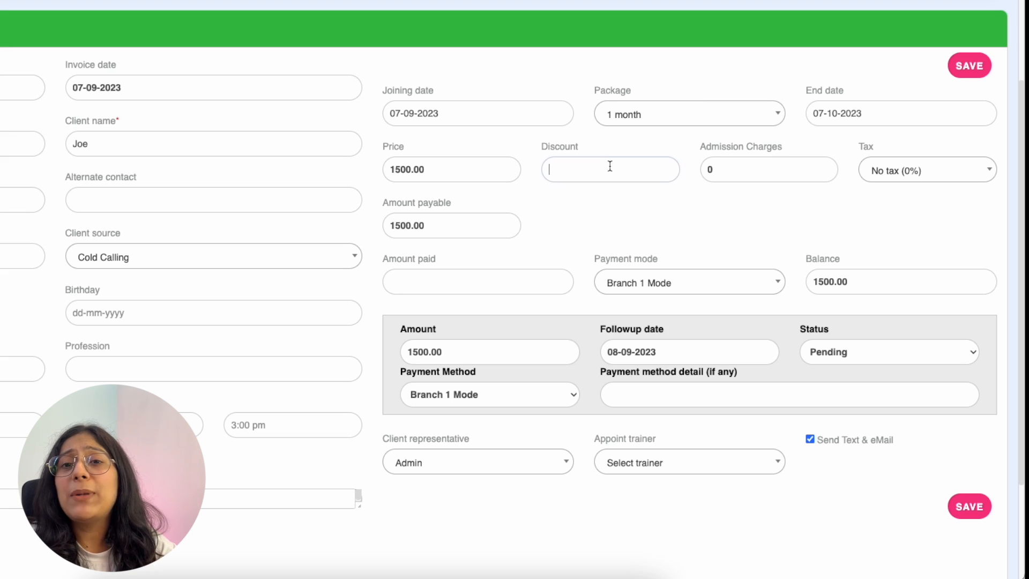
text(100.00)
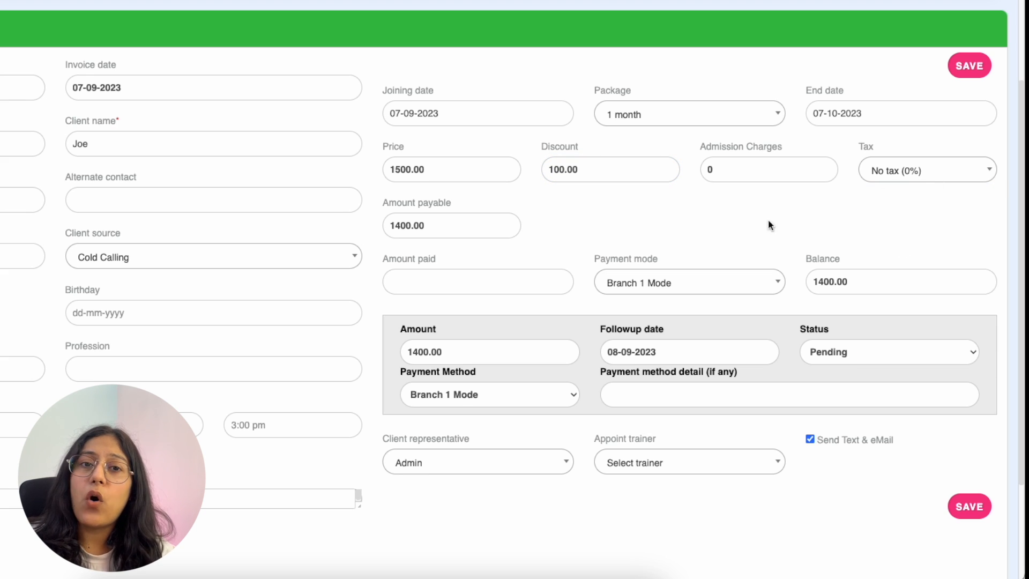
click(477, 282)
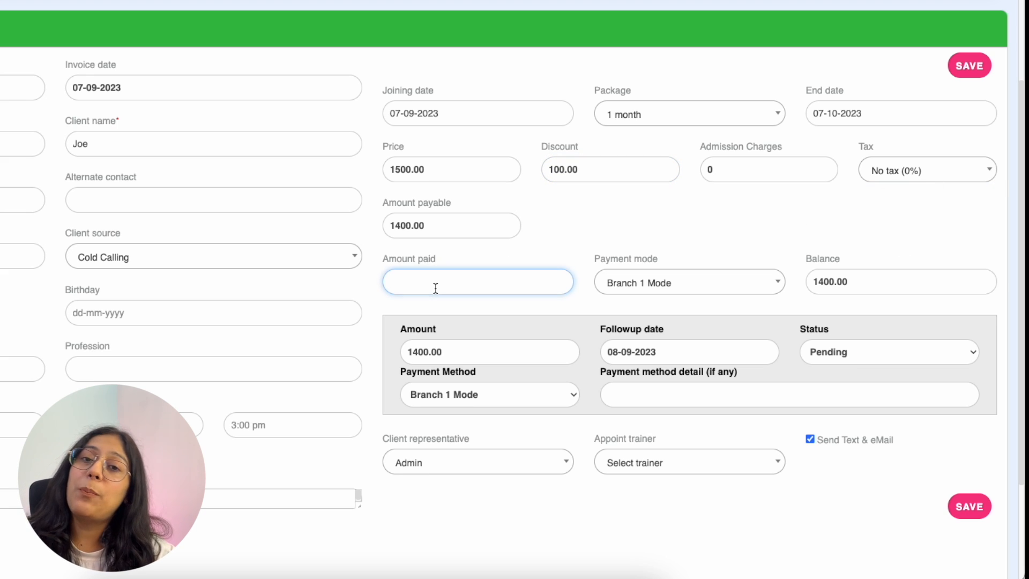
click(688, 282)
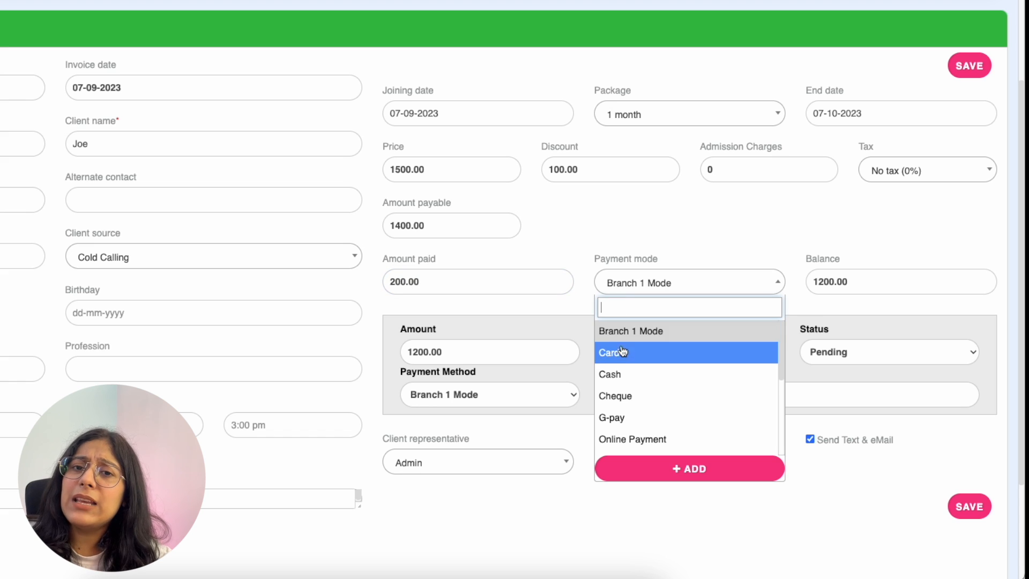
click(609, 374)
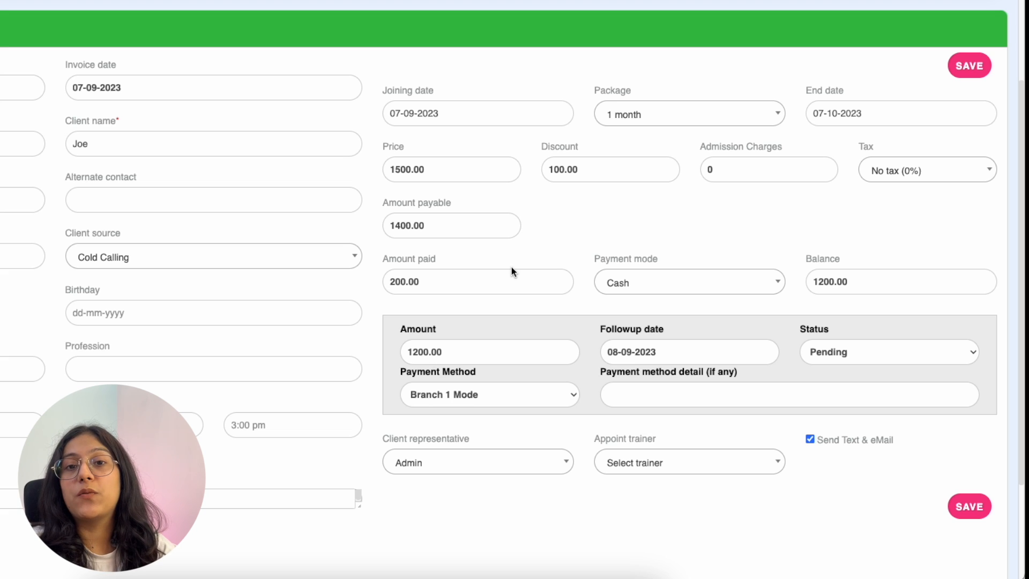
scroll(down, 3)
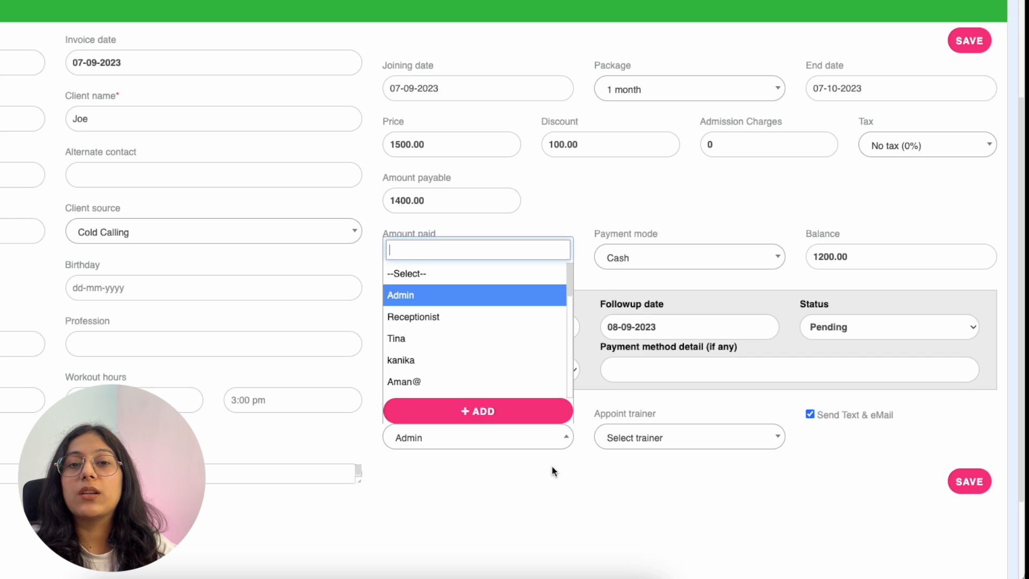
click(400, 295)
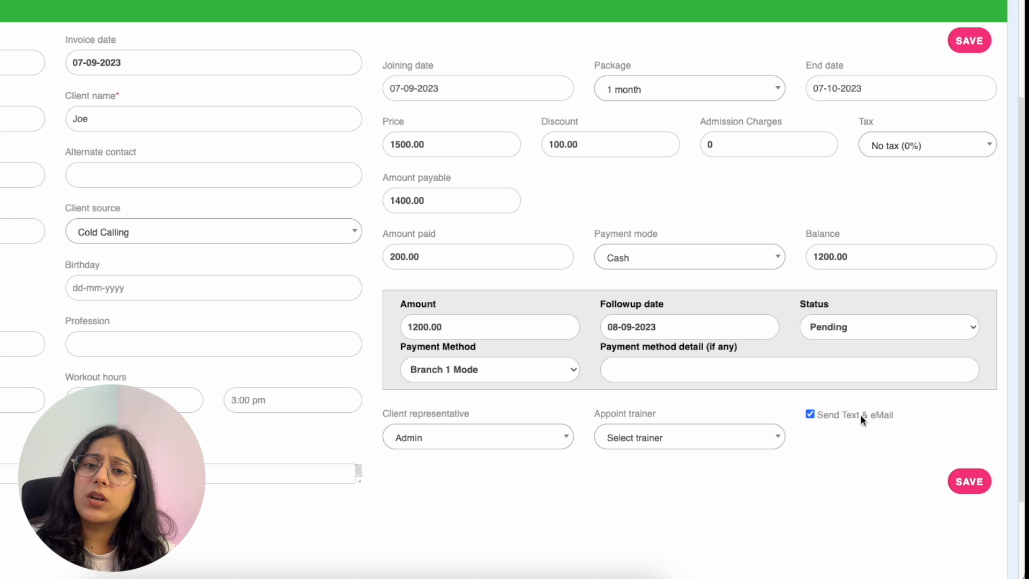
mouse_move(851, 447)
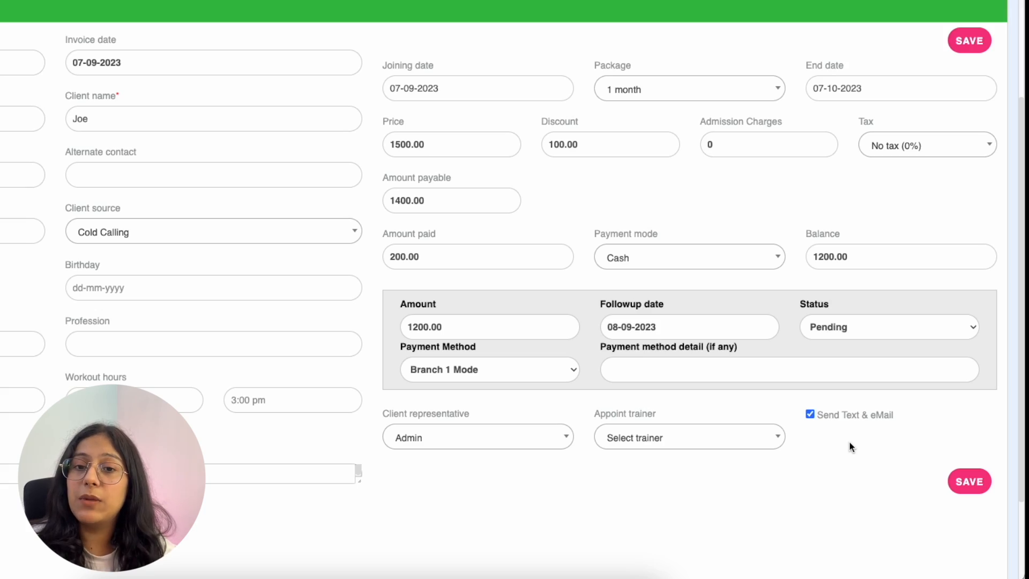
click(968, 481)
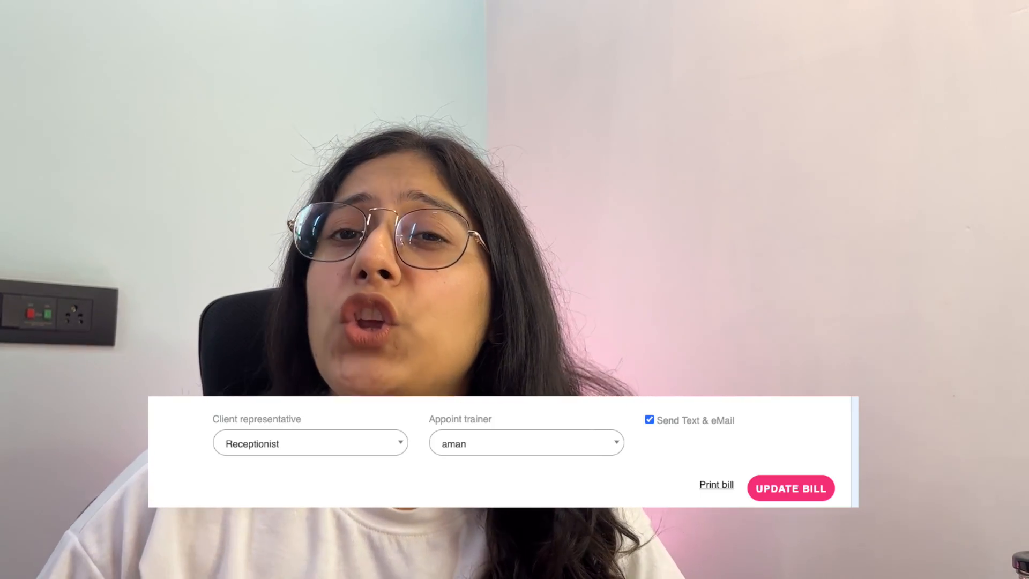
Display the printable invoice for Joe's gym membership bill
click(716, 485)
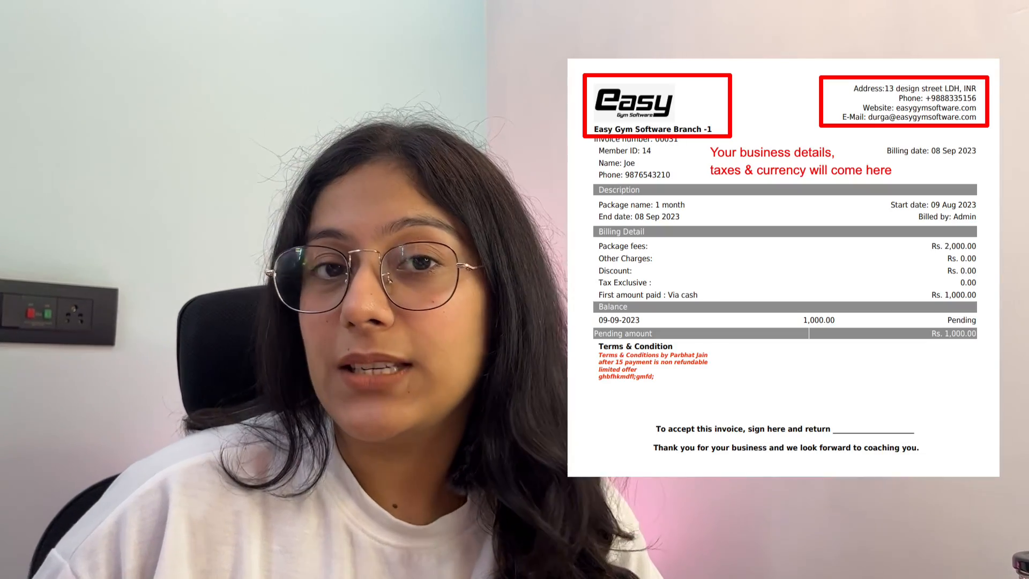